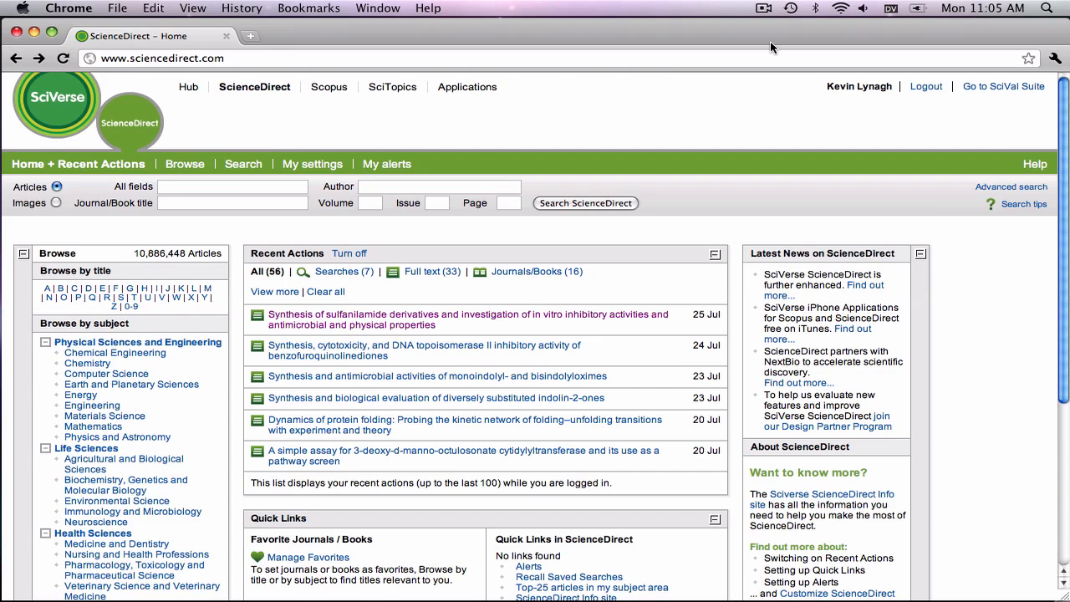
- Add the Send to Kindle application from the SciVerse Application gallery
click(466, 87)
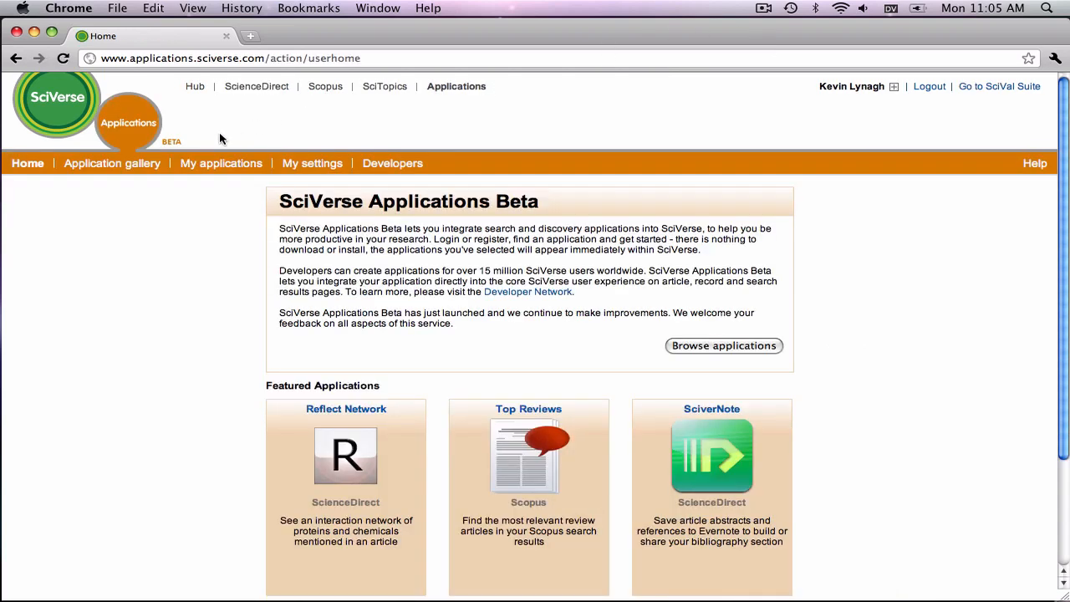
click(110, 164)
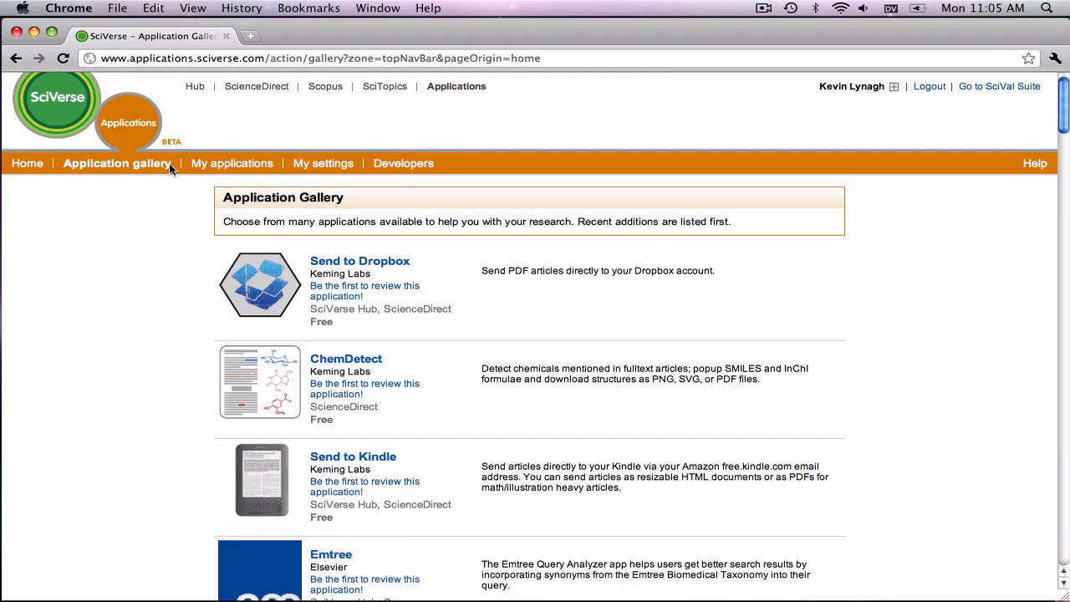
scroll(down, 3)
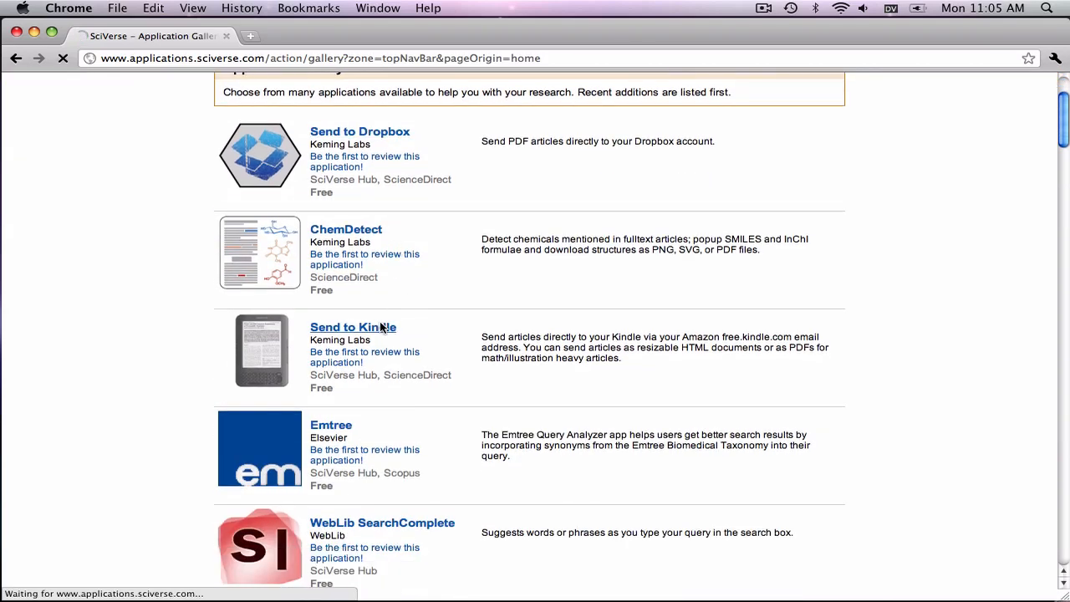
click(353, 326)
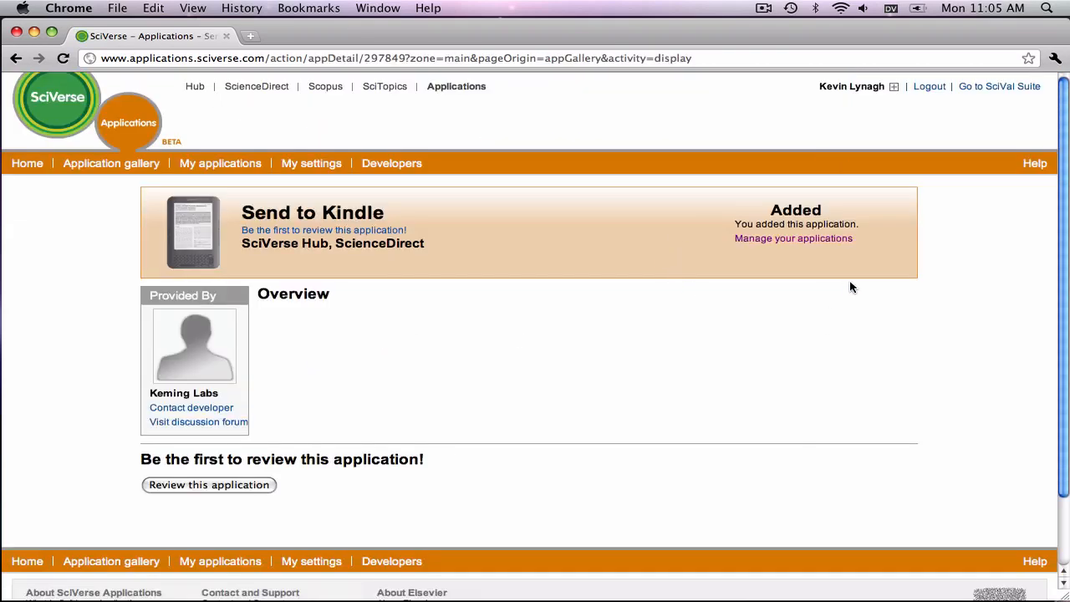
mouse_move(678, 234)
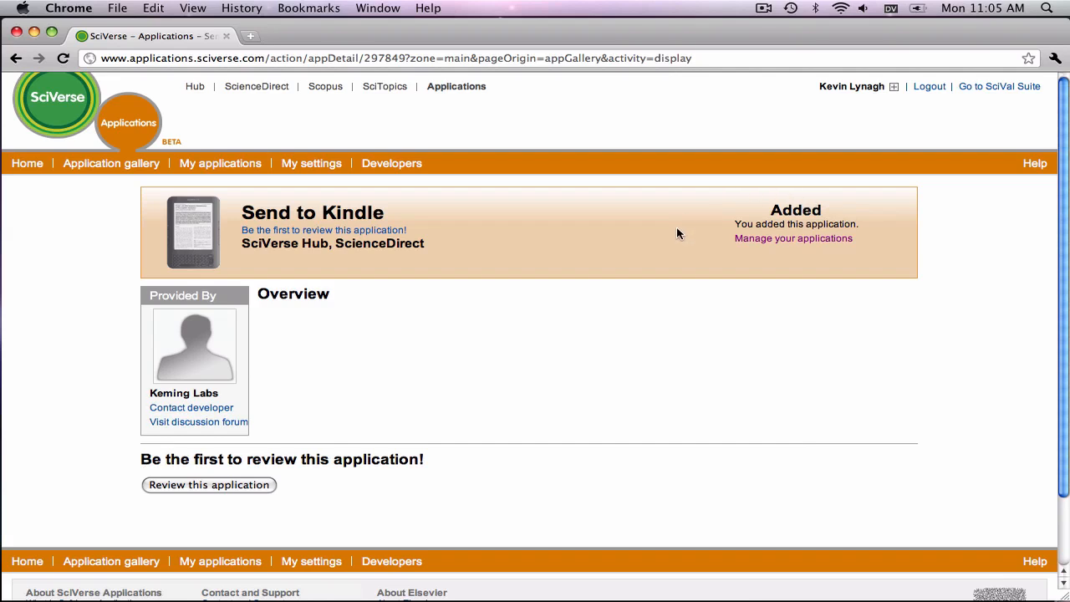
mouse_move(878, 207)
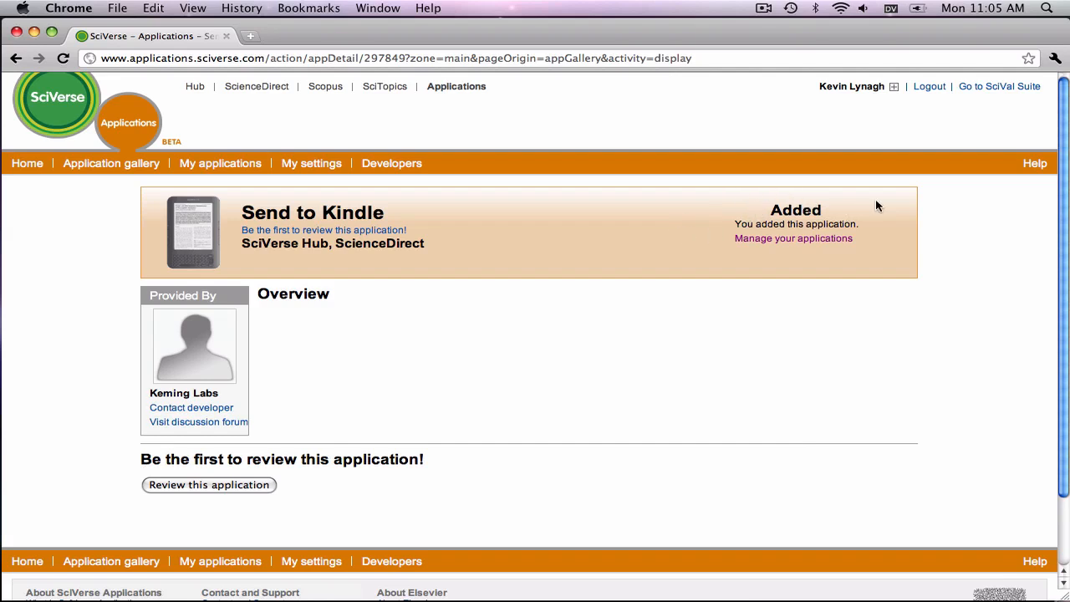
mouse_move(619, 144)
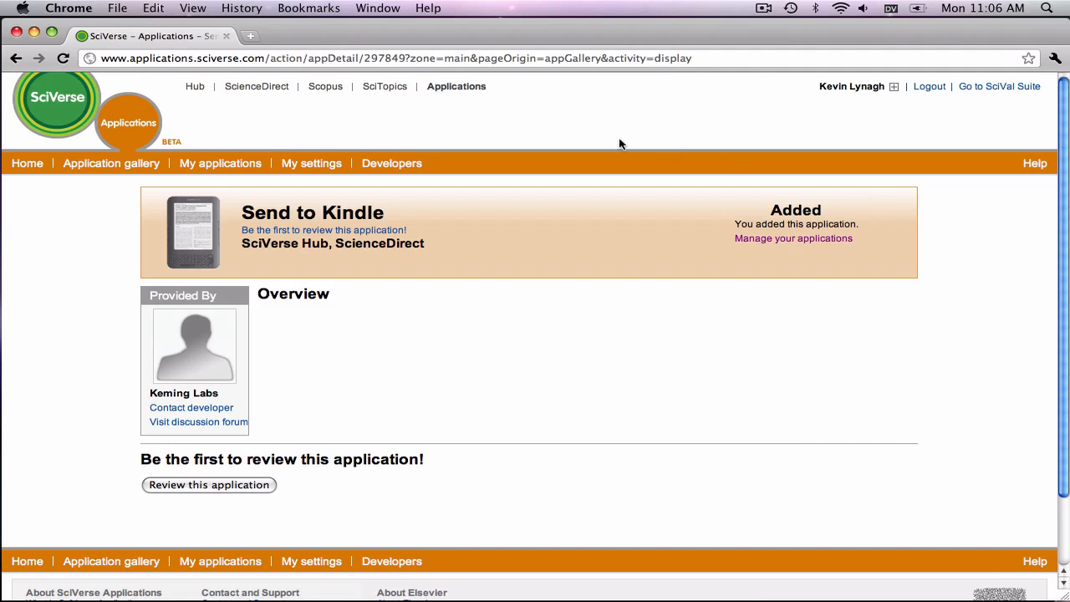
- From ScienceDirect Recent Actions, open the sulfanilamide synthesis article and dismiss the related-article preview
click(256, 86)
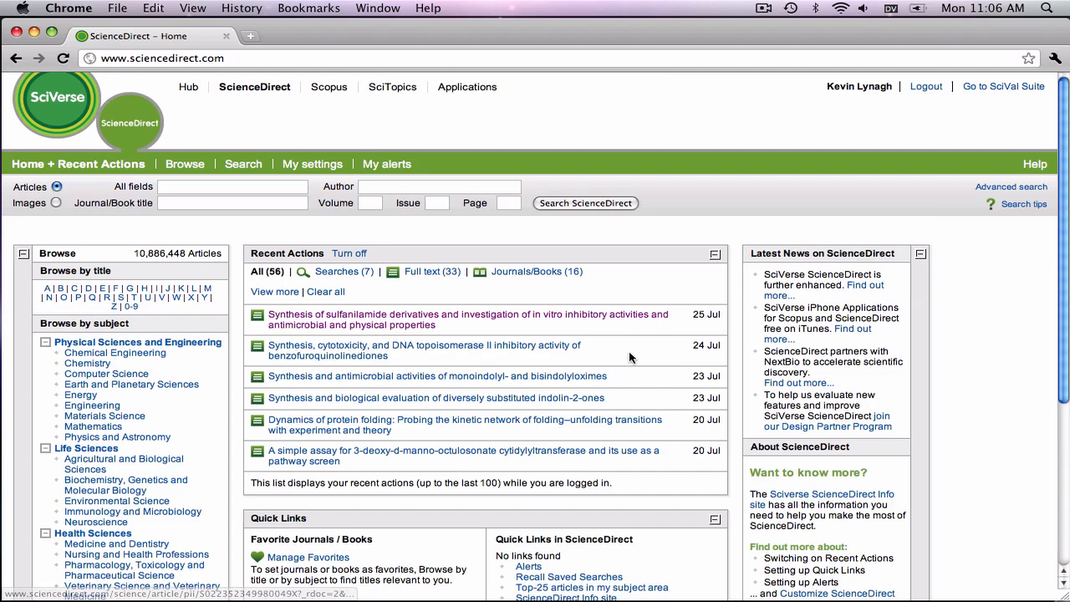
mouse_move(519, 301)
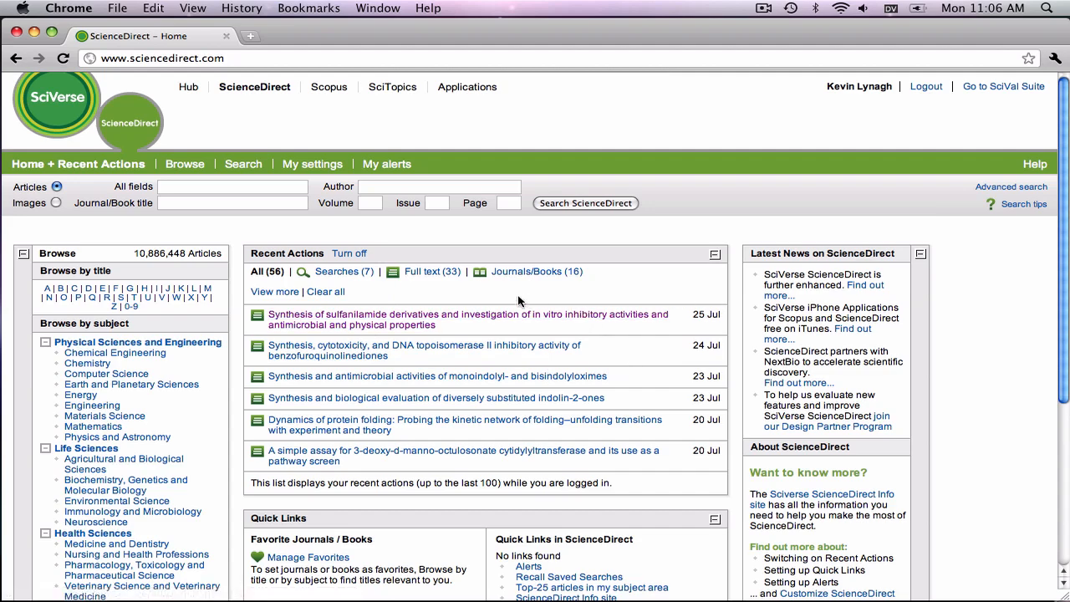
click(460, 319)
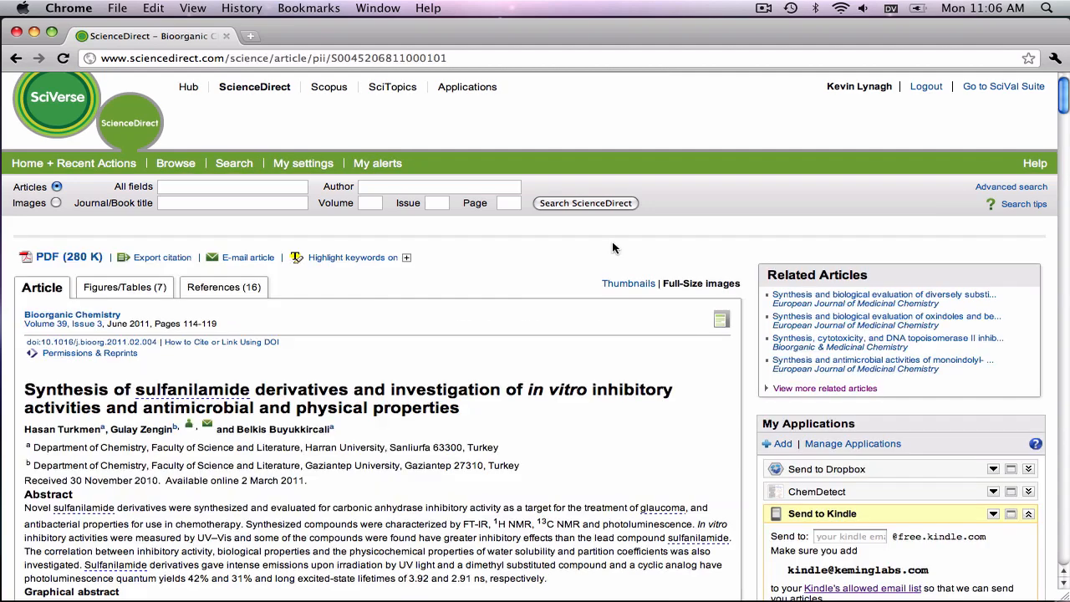
scroll(down, 3)
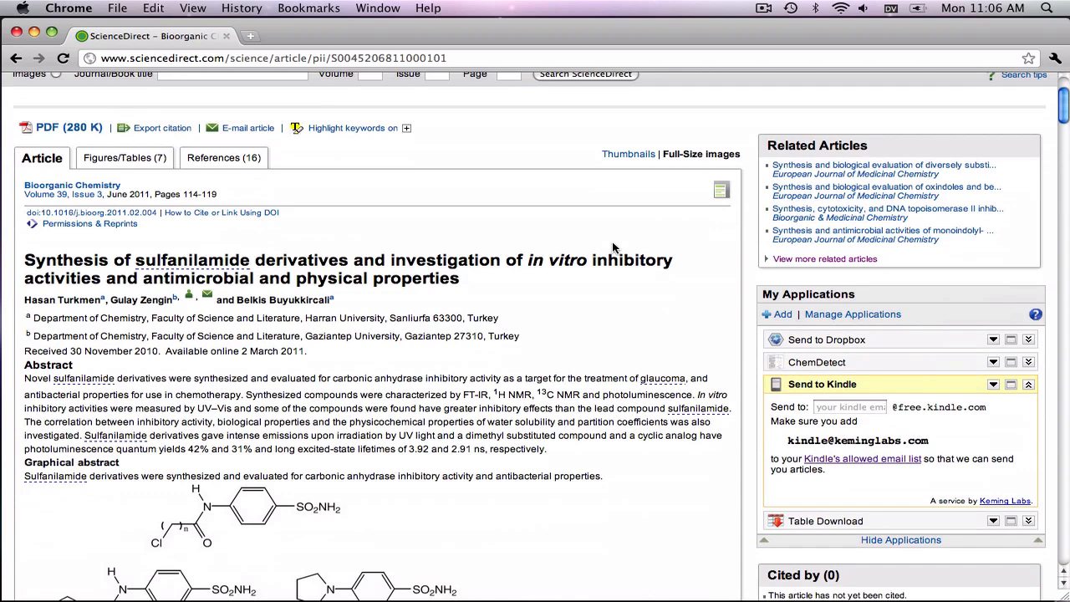
scroll(down, 3)
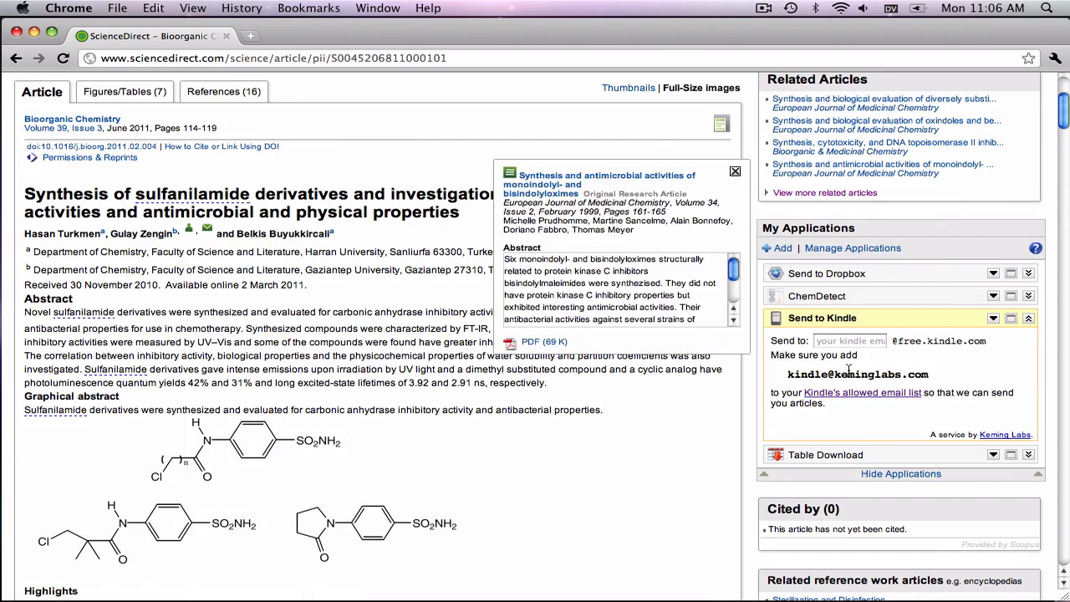
click(736, 171)
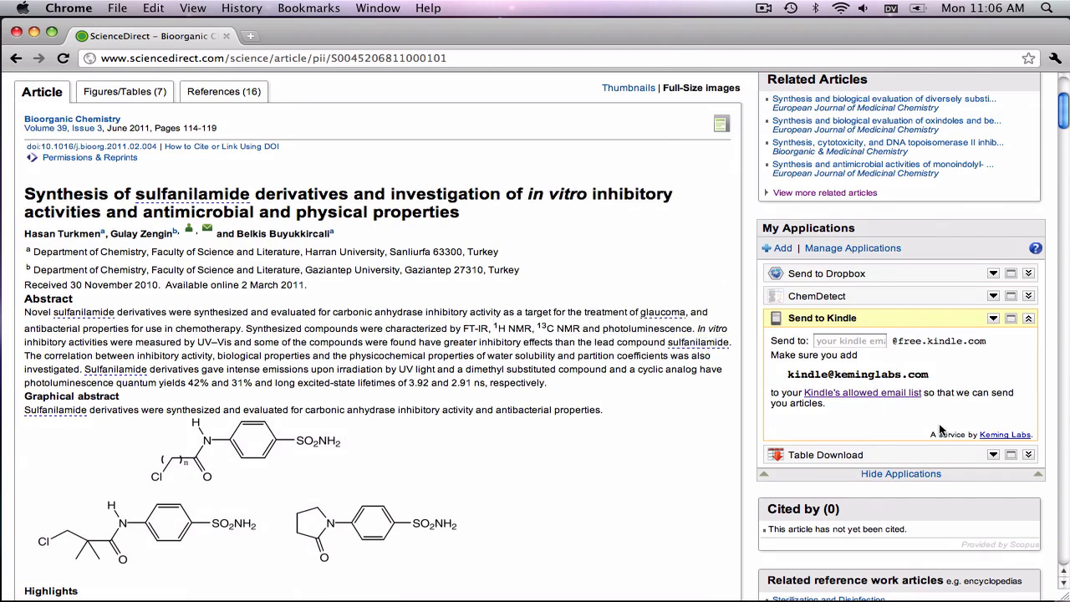
mouse_move(977, 381)
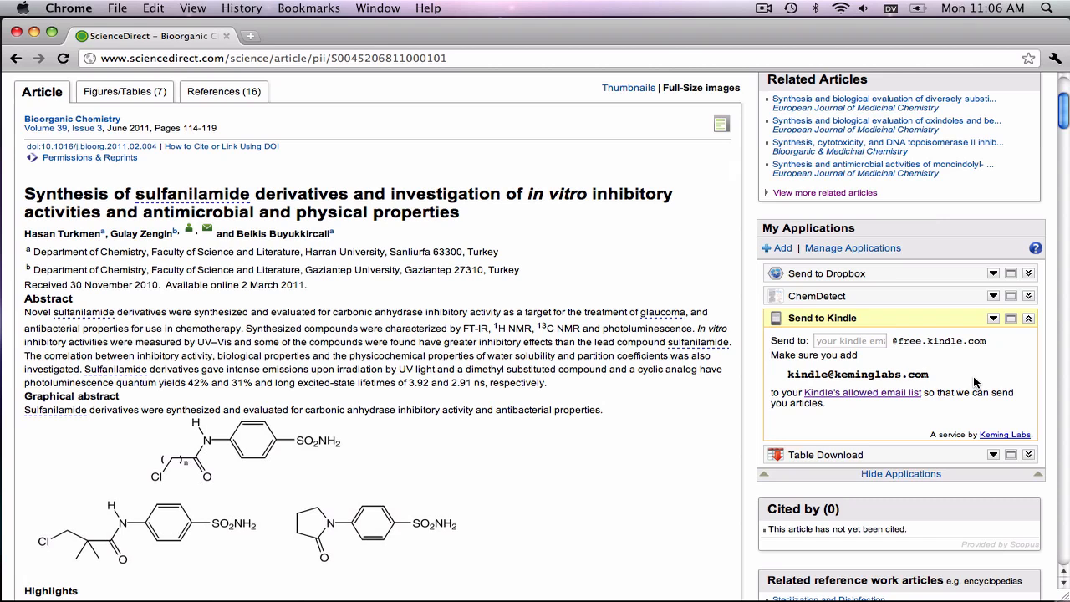
mouse_move(946, 391)
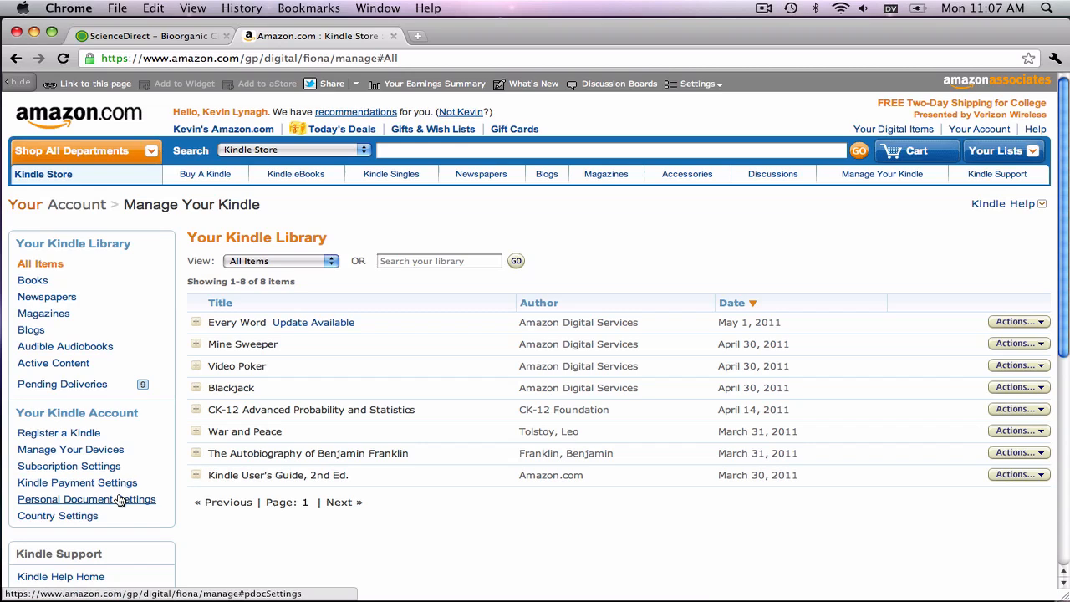
click(87, 499)
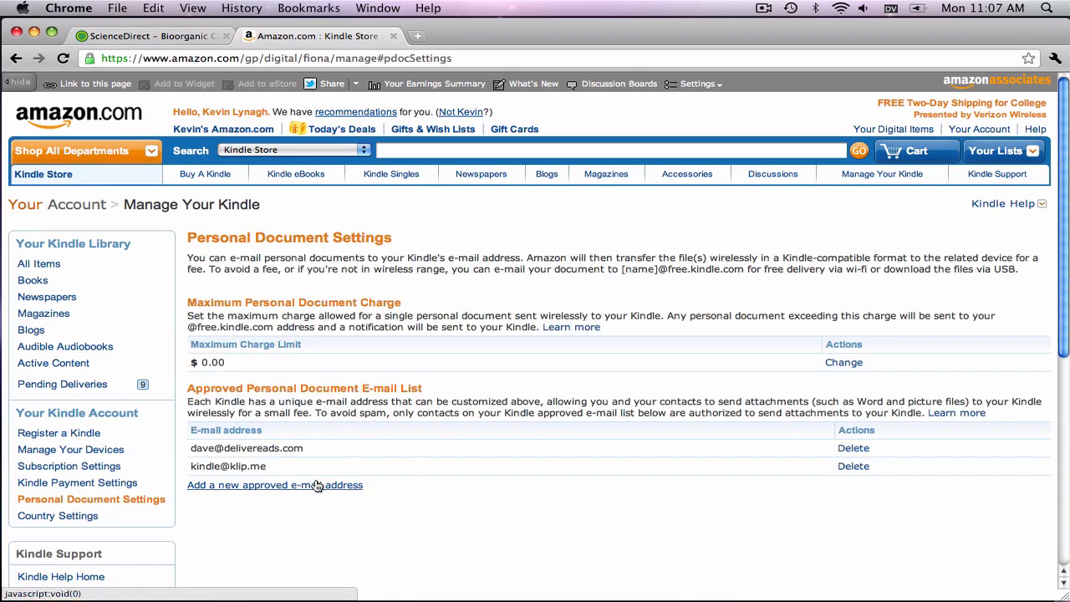
click(274, 485)
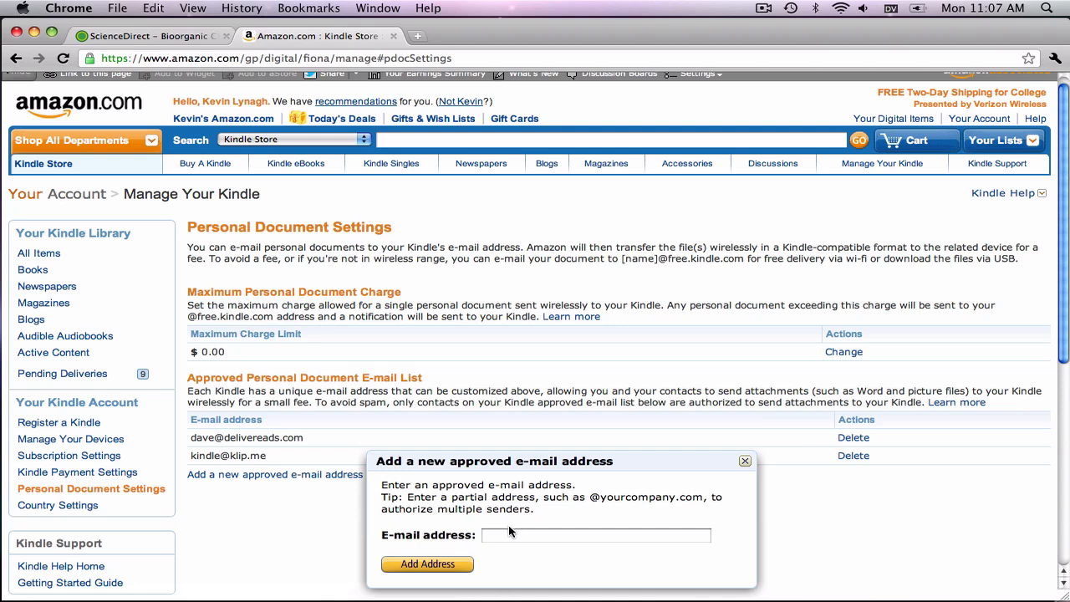
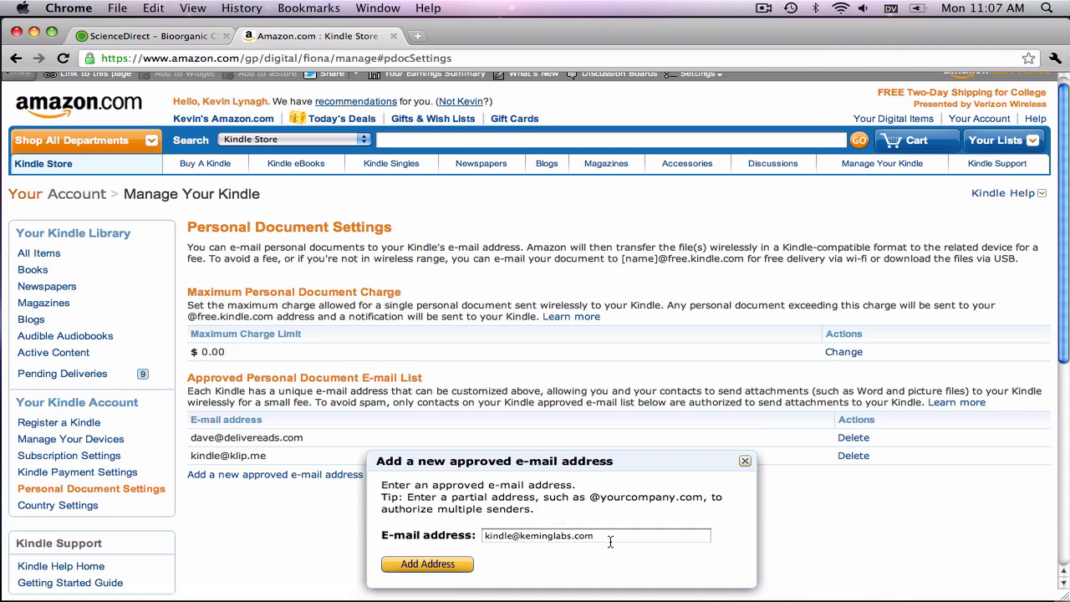
click(428, 564)
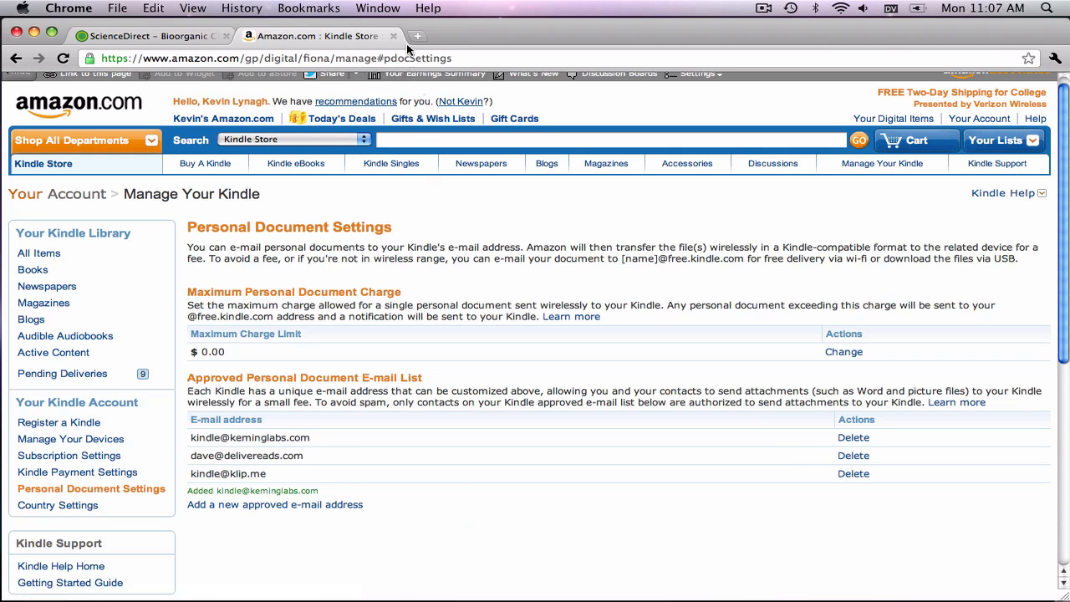
click(147, 37)
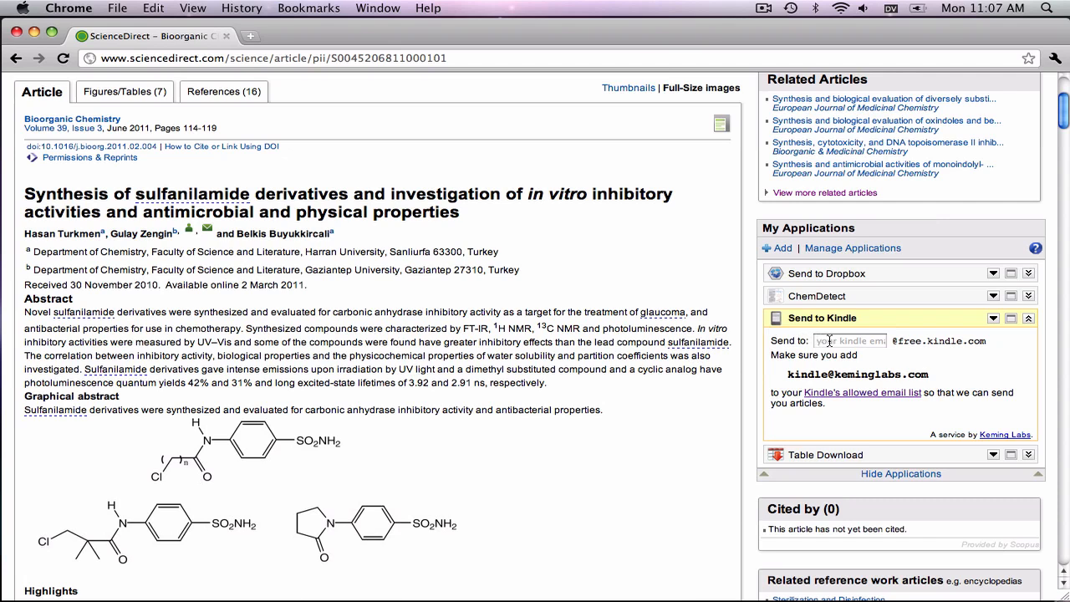
- Send the article as a PDF to the keminglabs Kindle address
click(849, 341)
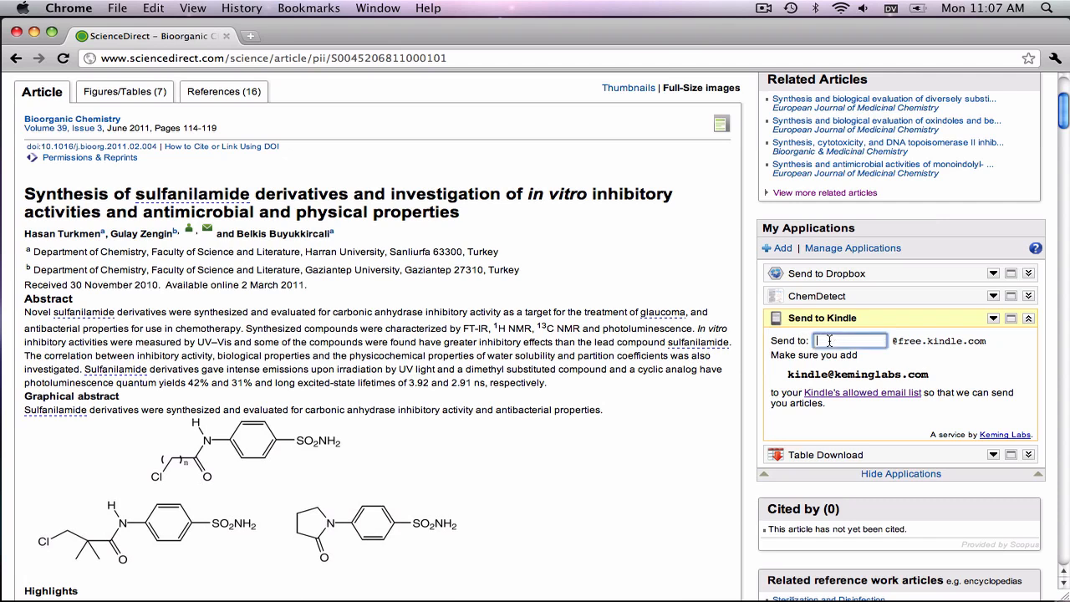
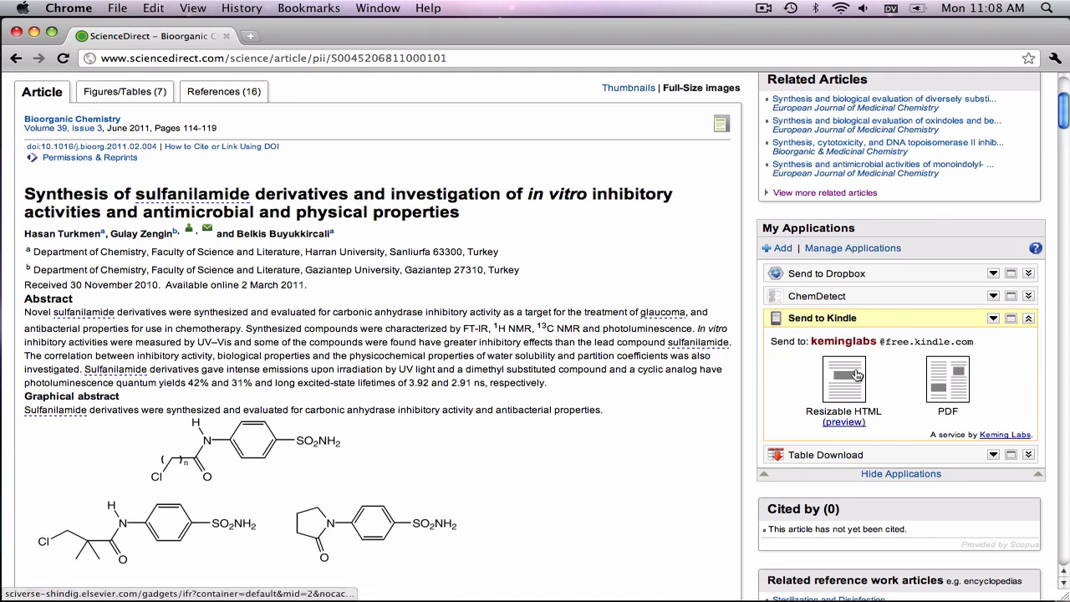
mouse_move(967, 398)
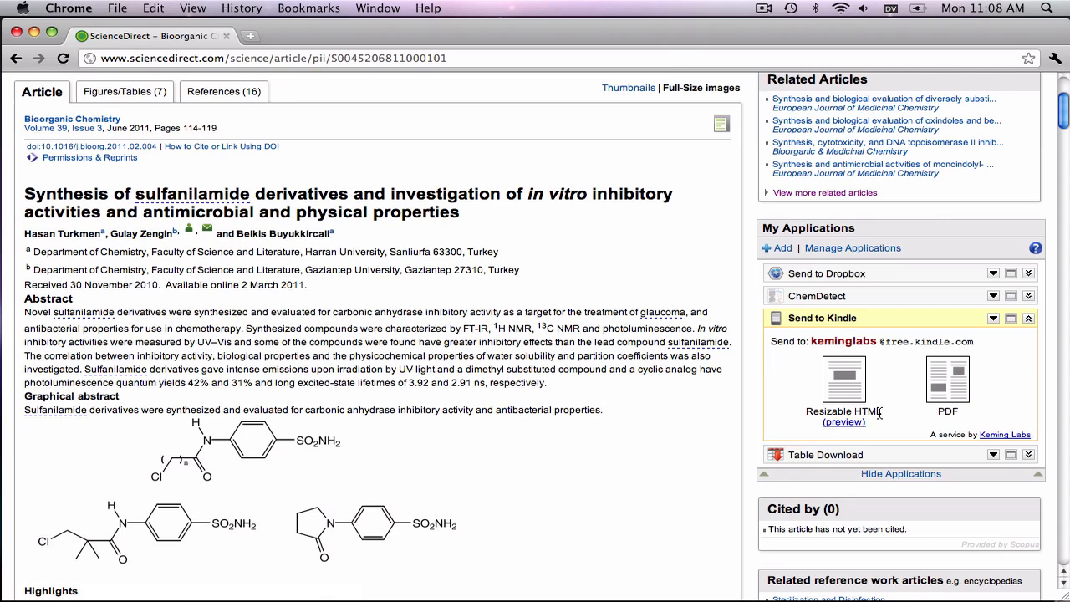
mouse_move(947, 381)
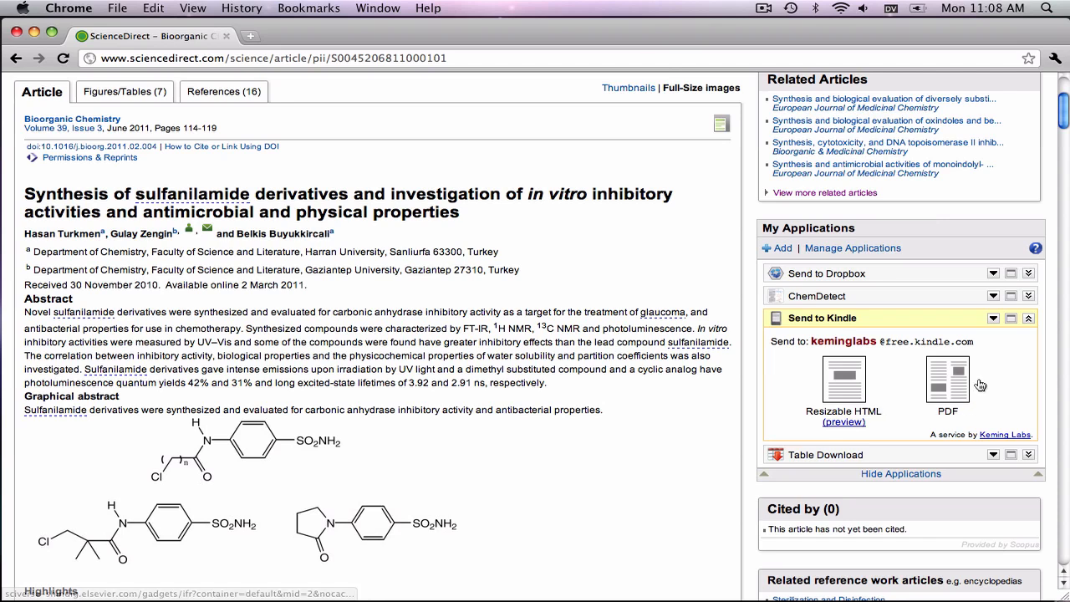
click(946, 381)
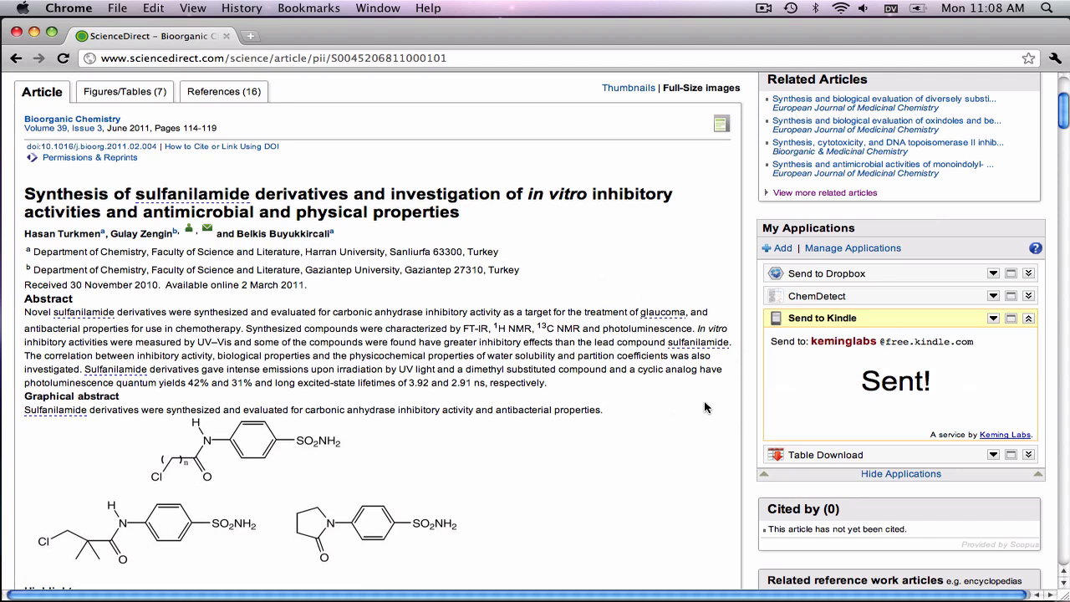
mouse_move(732, 378)
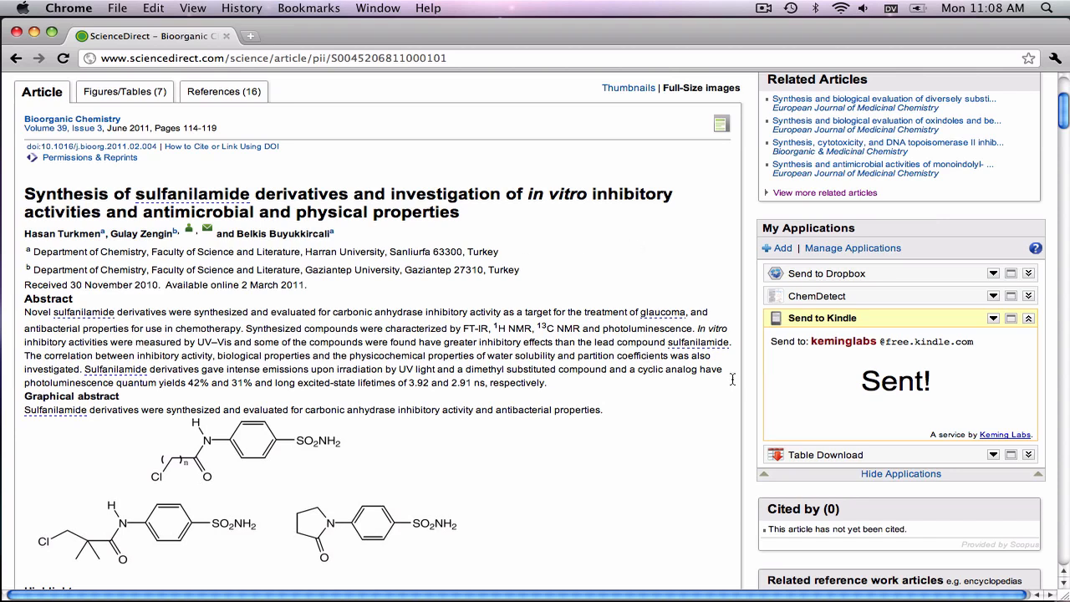
mouse_move(435, 301)
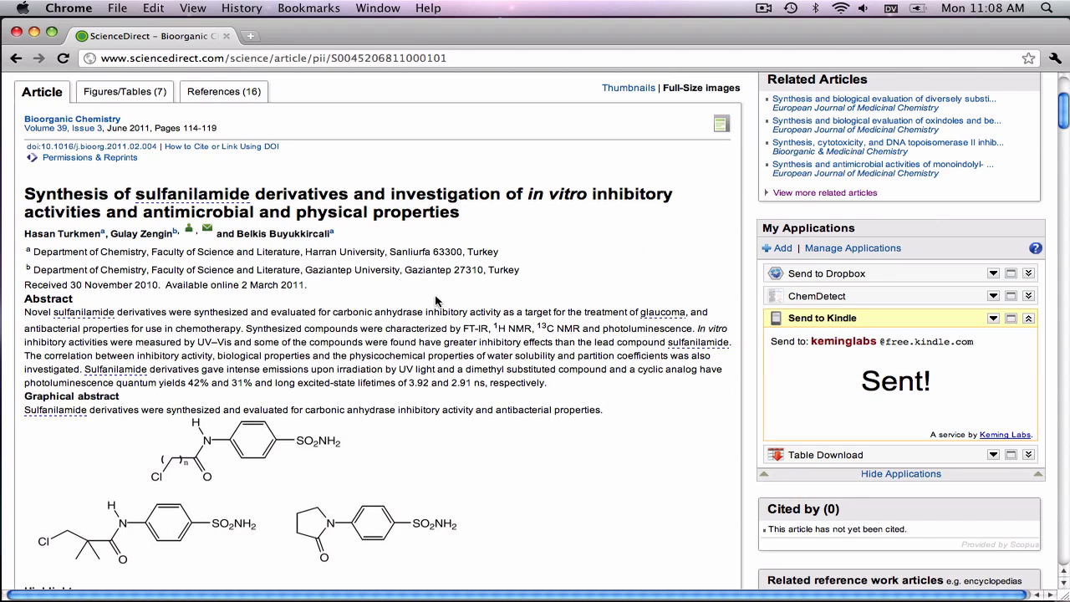
mouse_move(469, 269)
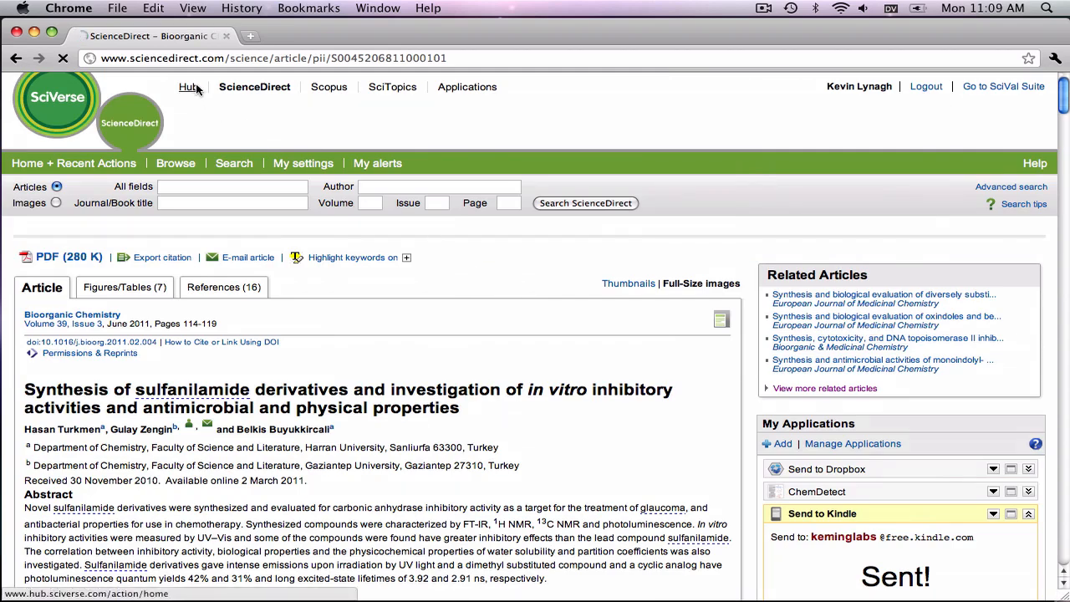
- Search SciVerse Hub for 'feline genetics' and send the top results' PDFs to Kindle
click(189, 87)
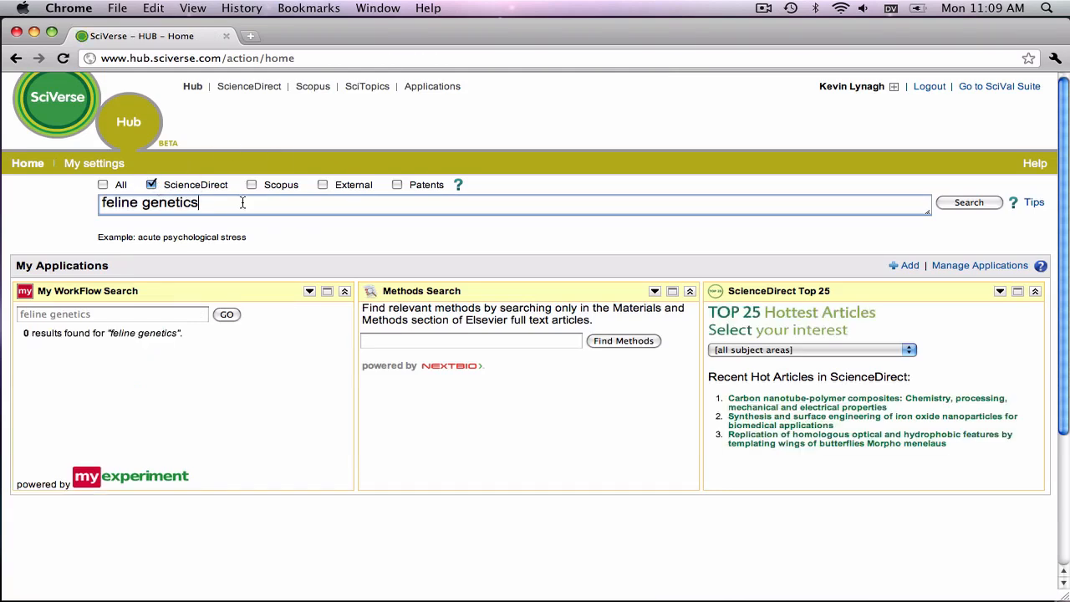
click(970, 202)
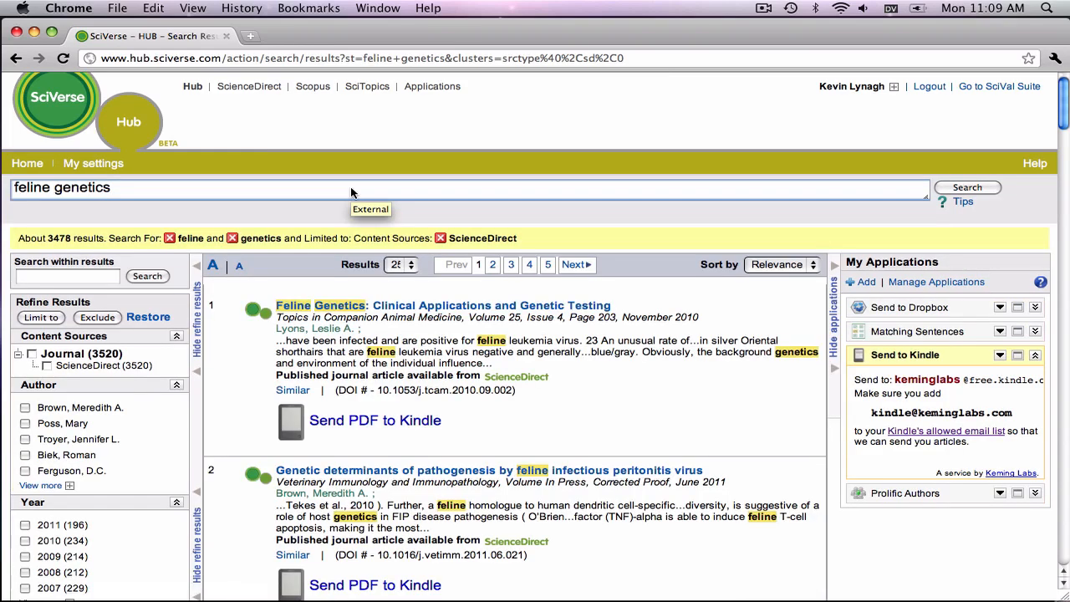
mouse_move(599, 386)
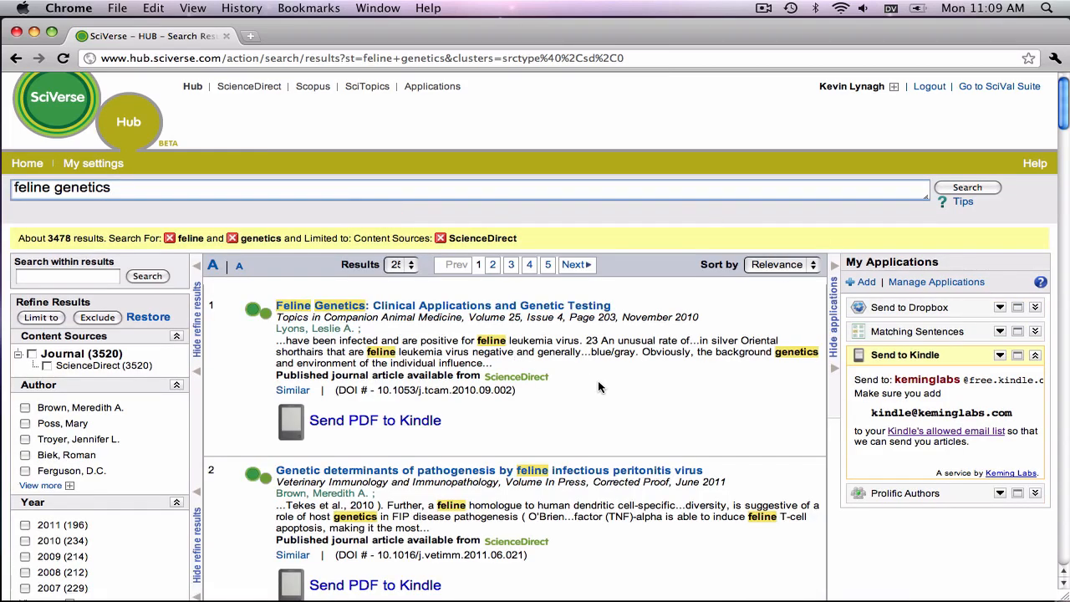
scroll(down, 3)
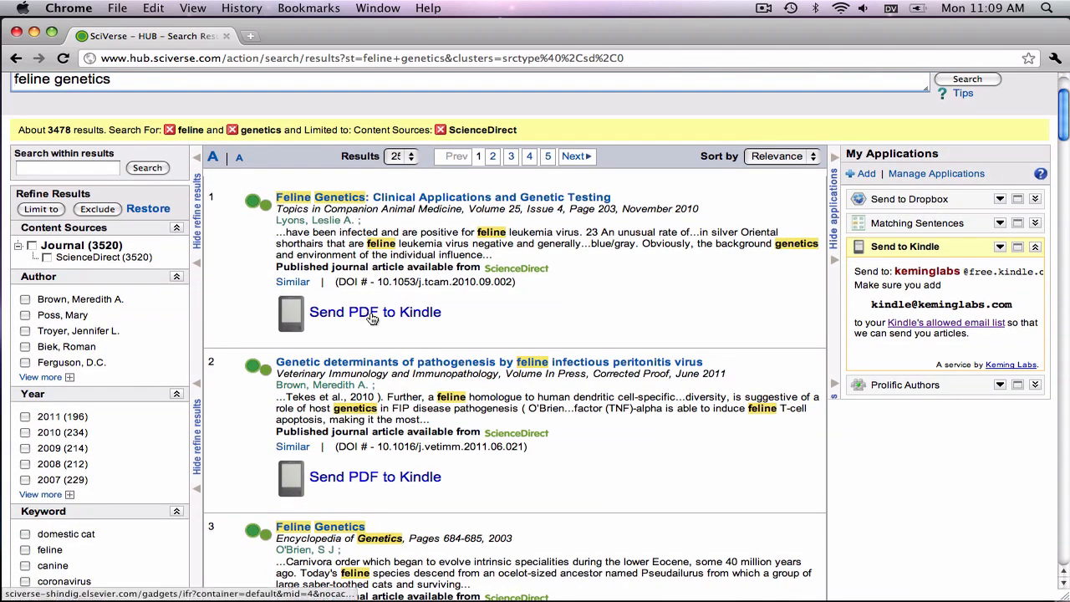
click(374, 312)
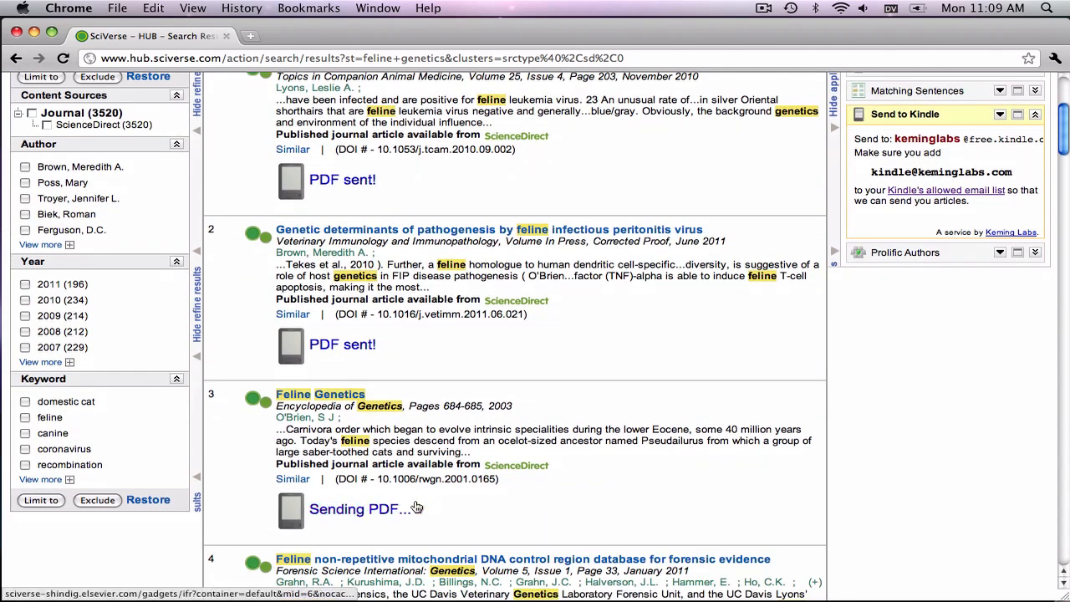
scroll(up, 3)
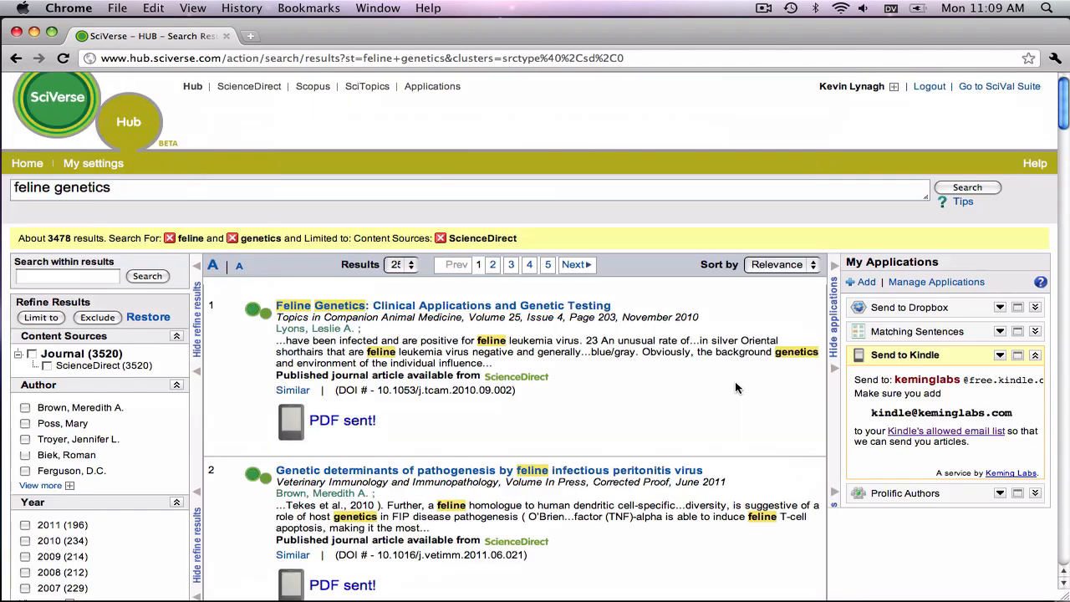